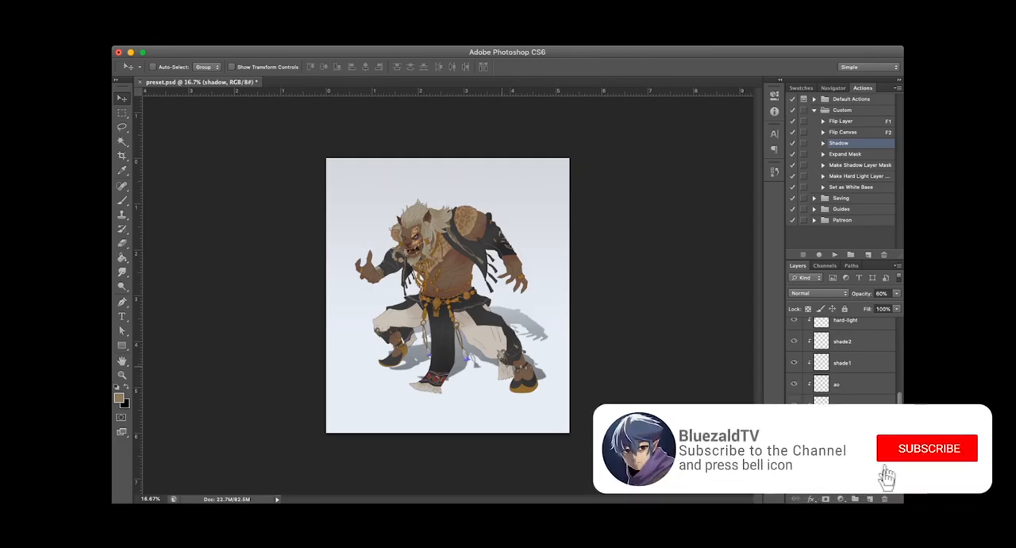
Create a new action named Auto-shadow in the Custom set and start recording
click(928, 447)
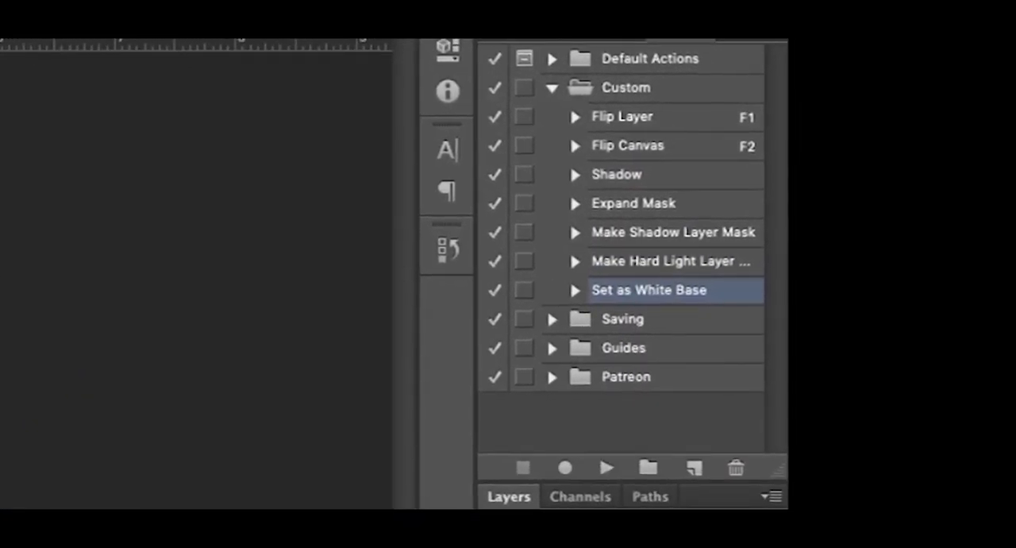
click(565, 466)
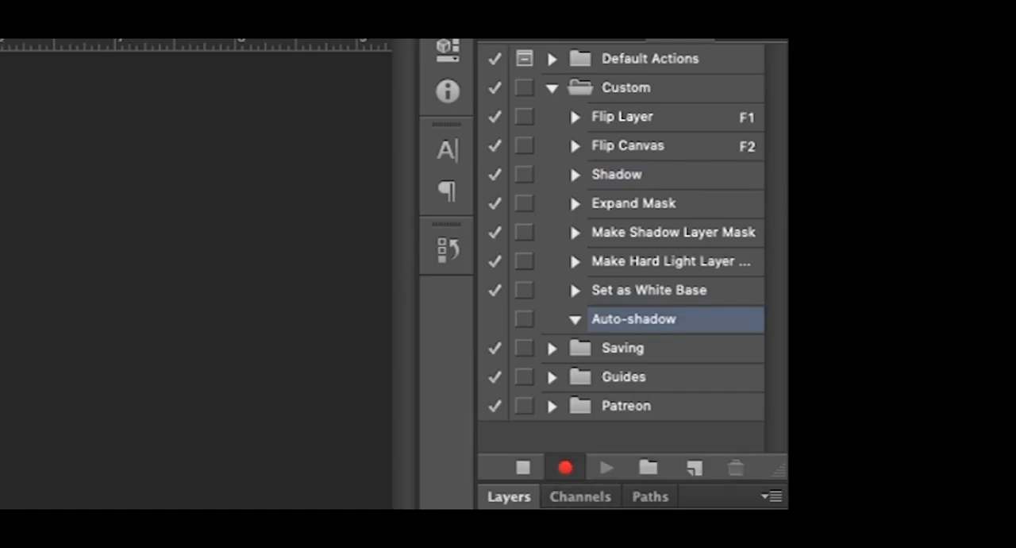
click(565, 467)
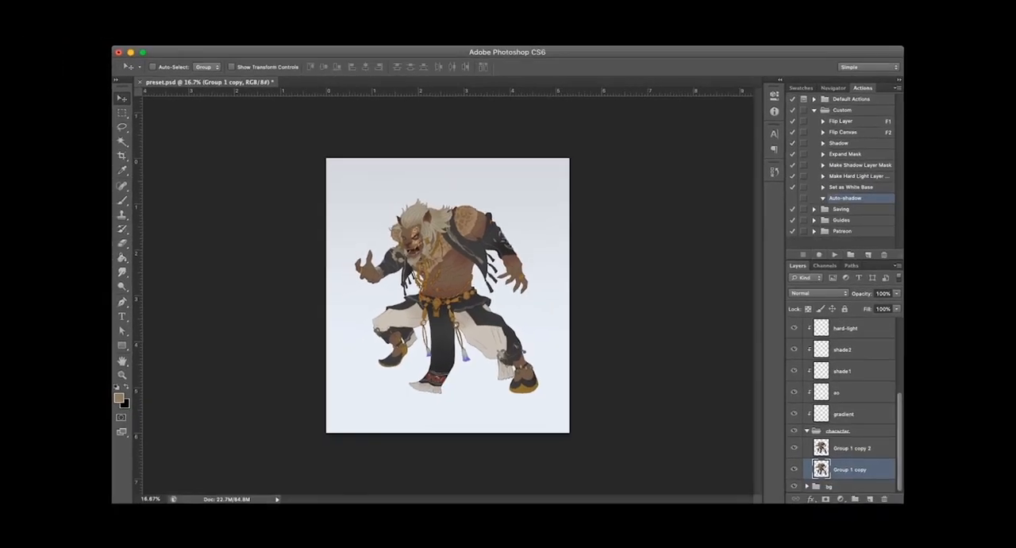
Apply a layer style to the Group 1 copy character and start Free Transform on it
click(813, 255)
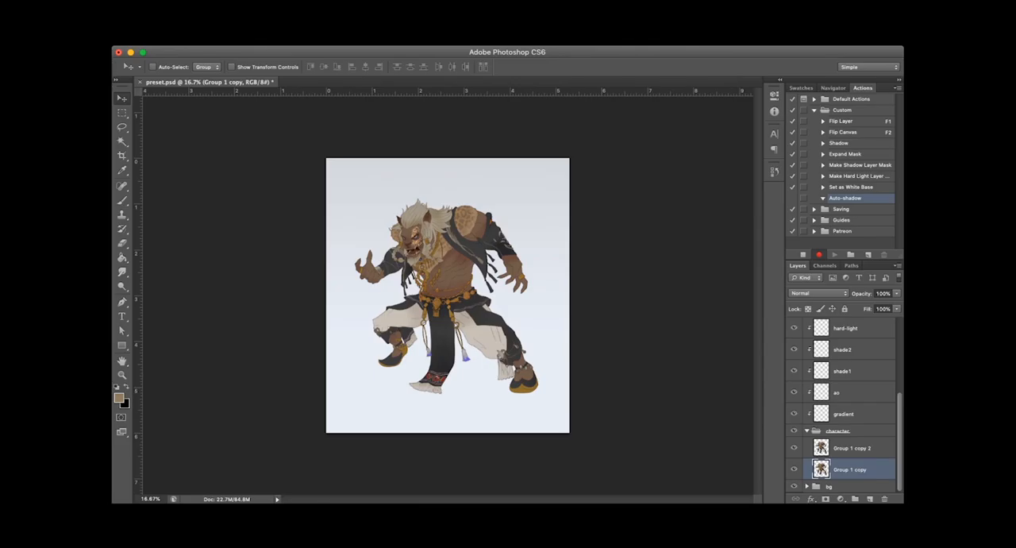
click(122, 362)
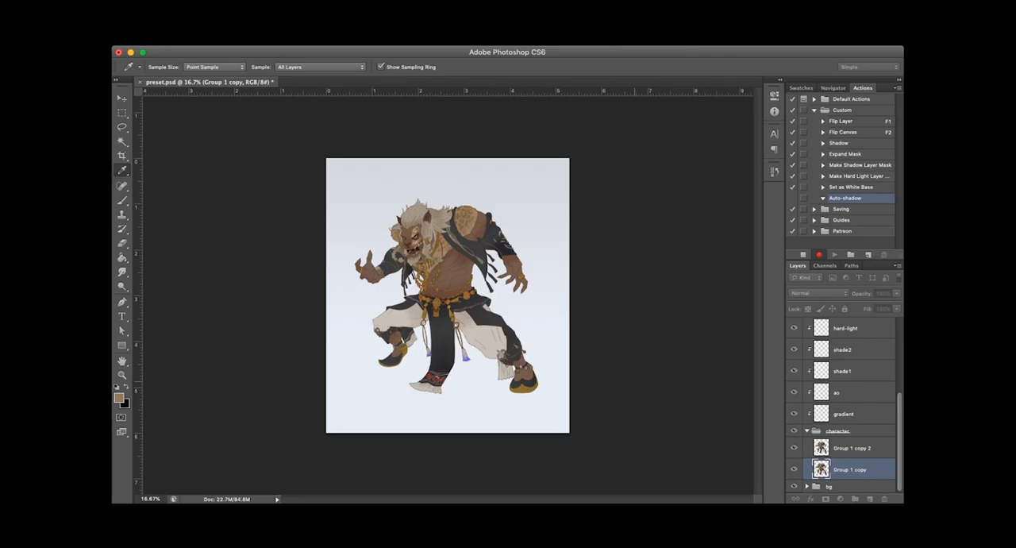
click(122, 361)
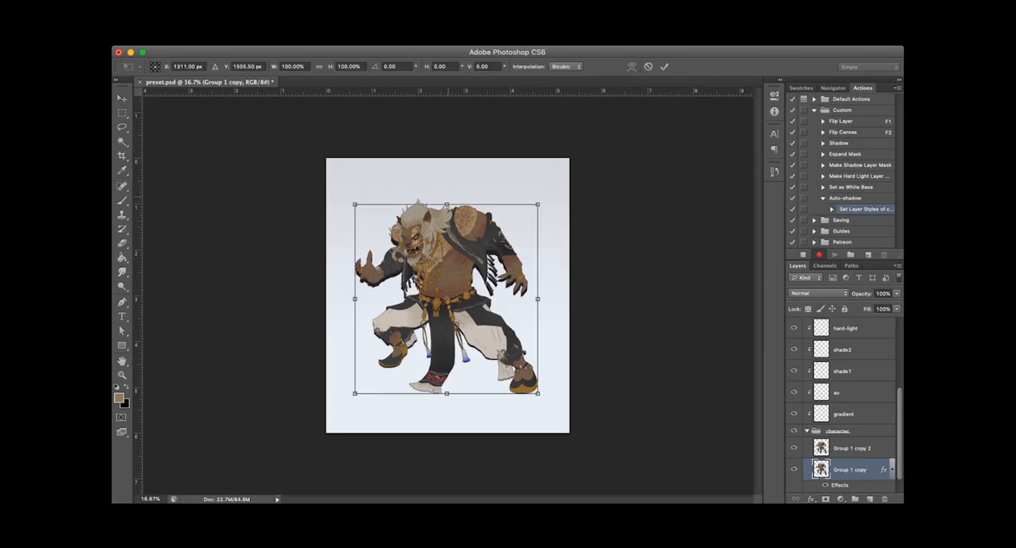
Skew the character copy down into a ground shadow behind the character
drag(446, 205, 447, 281)
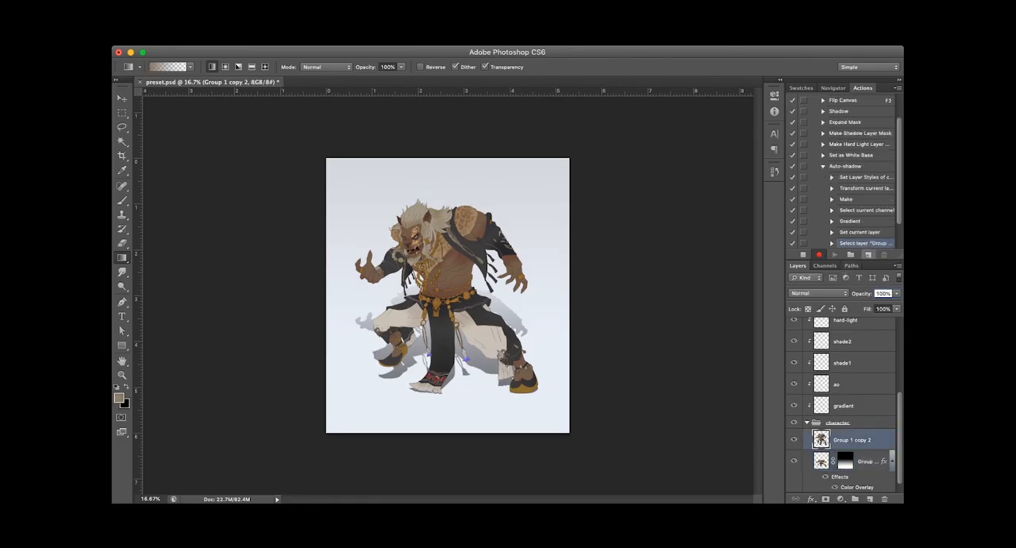
Stop recording Auto-shadow, remove the test shadow and select Group 1 copy 2
click(835, 254)
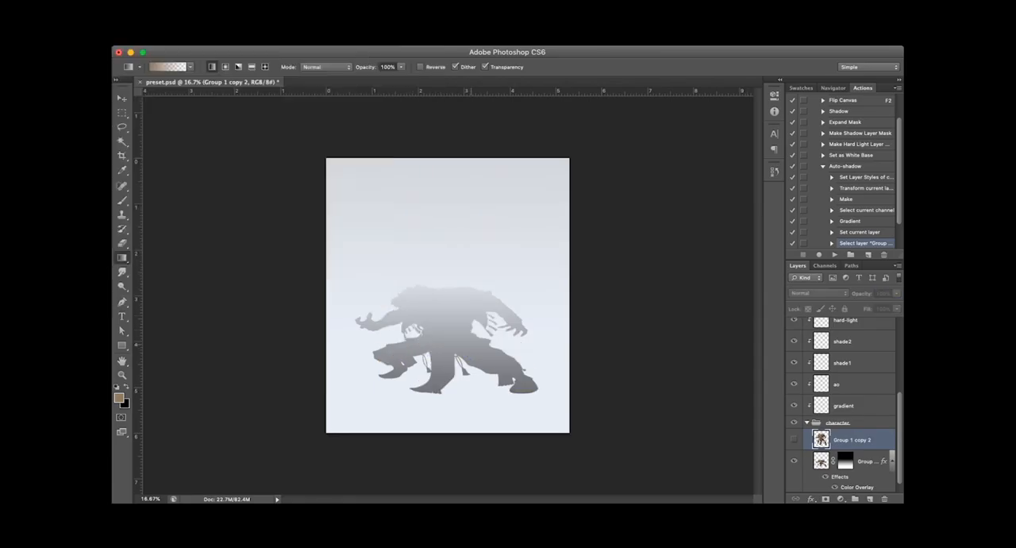
click(122, 99)
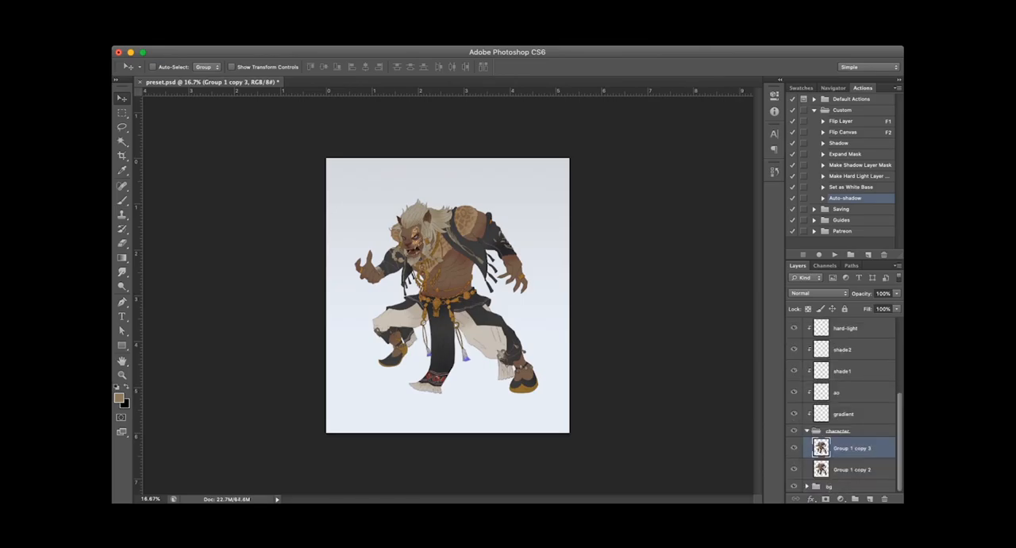
click(851, 470)
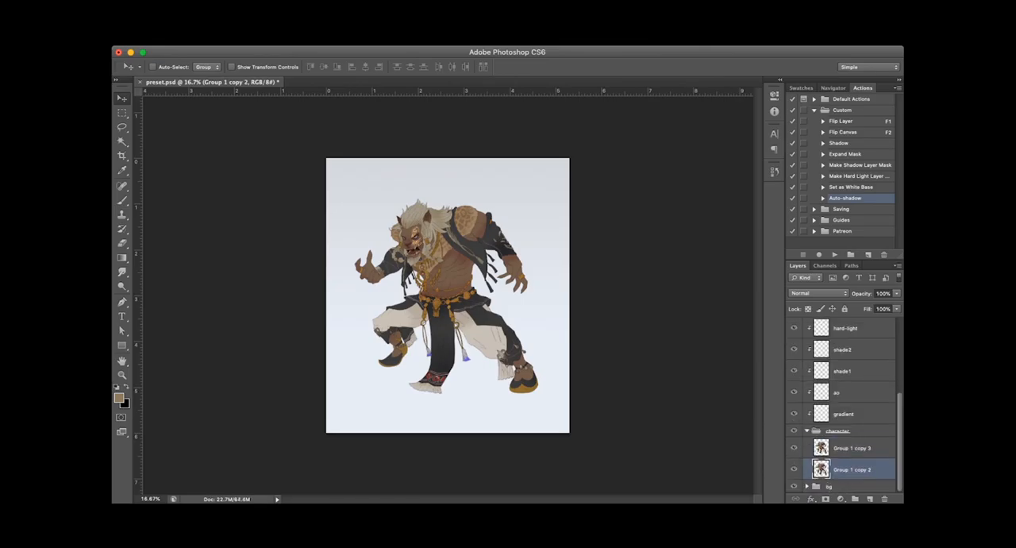